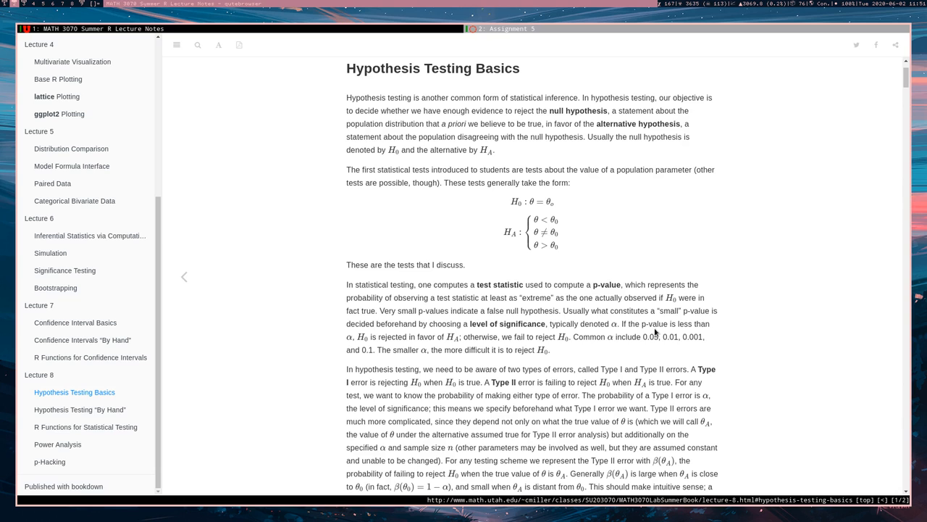
mouse_move(365, 149)
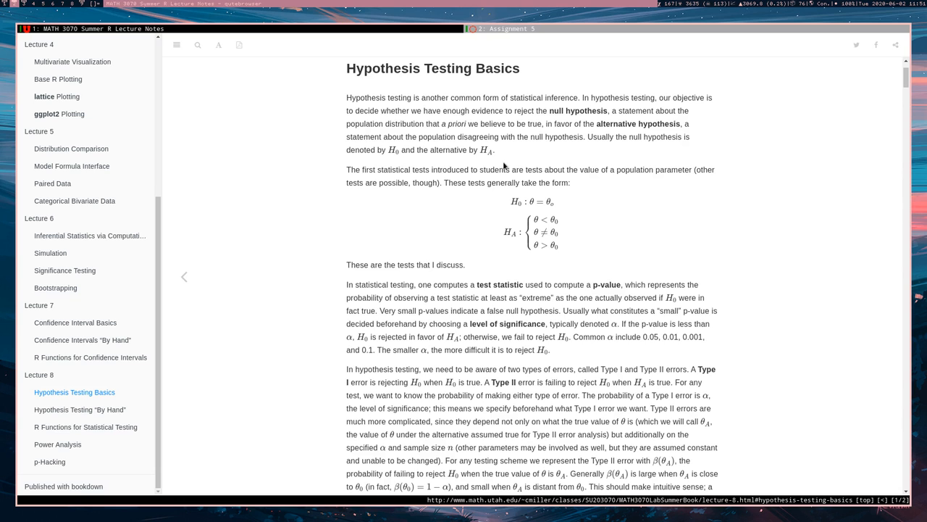
mouse_move(591, 189)
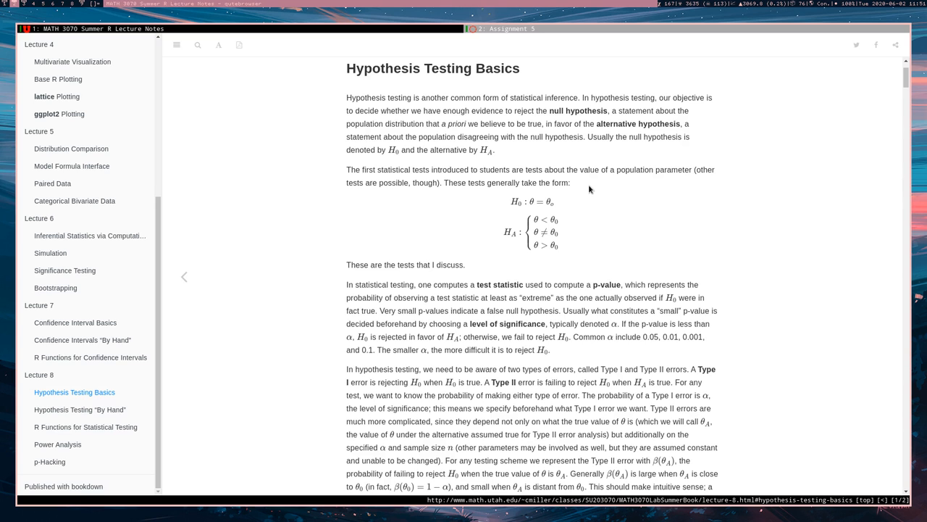
mouse_move(519, 210)
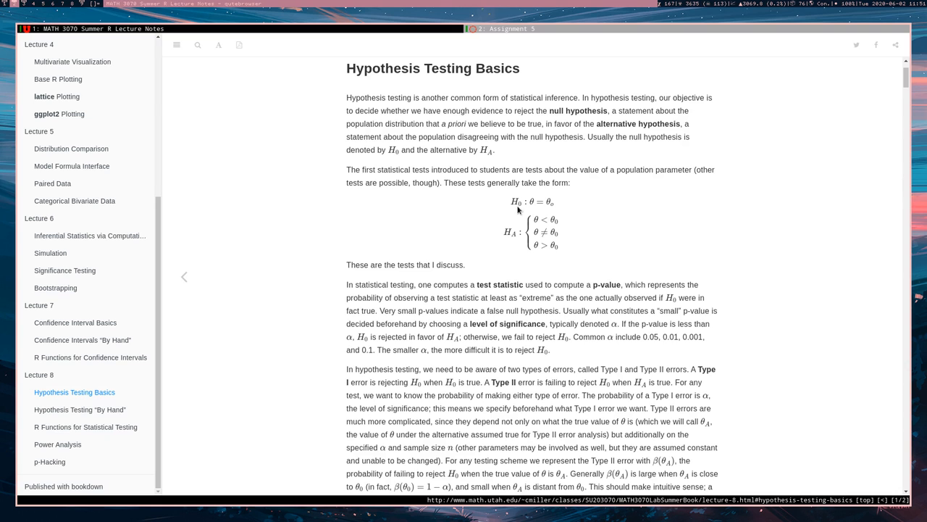
mouse_move(558, 207)
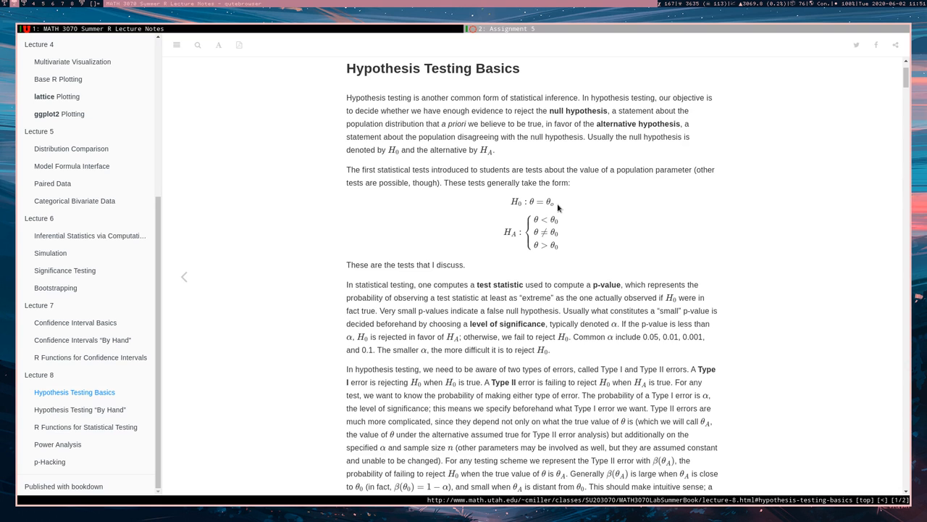
mouse_move(506, 231)
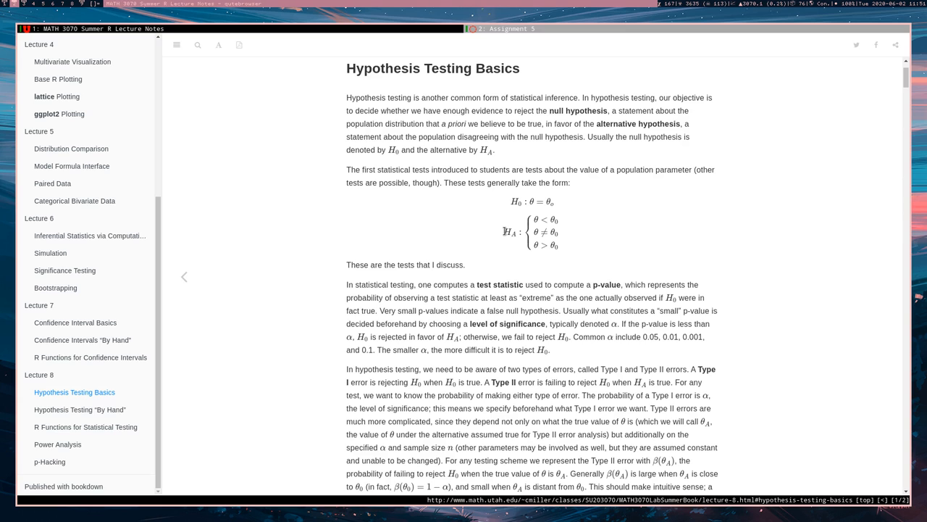
mouse_move(564, 229)
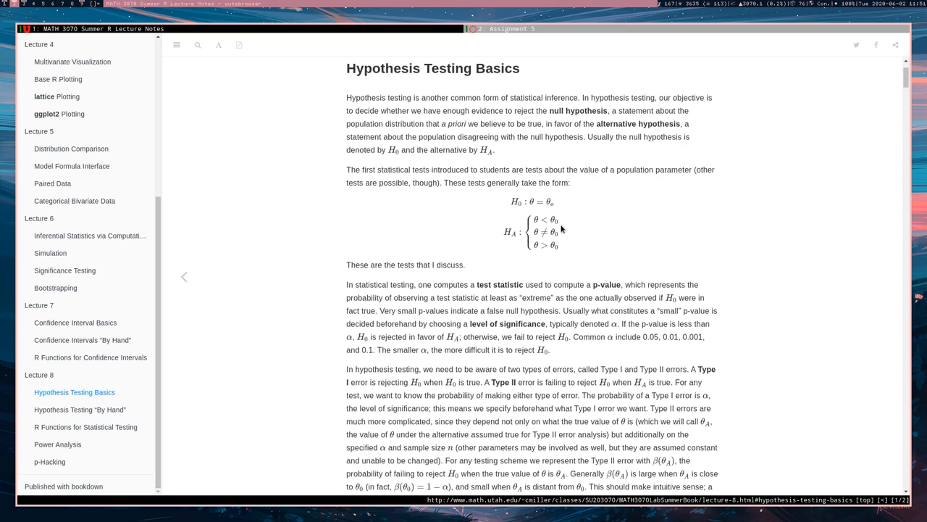
mouse_move(562, 232)
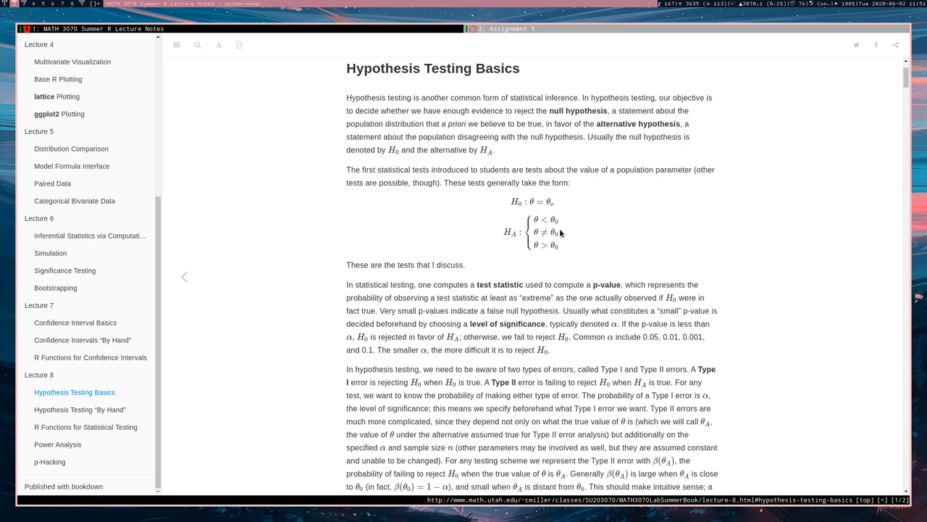
mouse_move(558, 243)
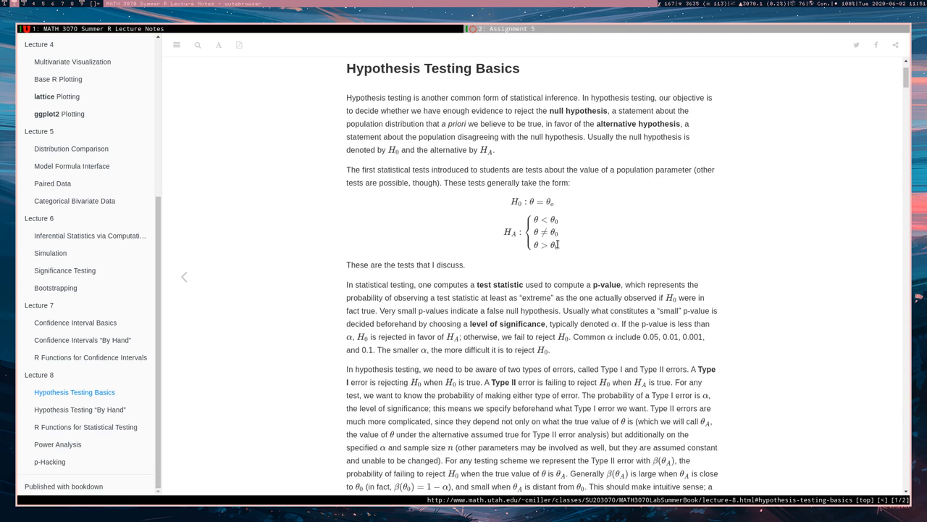
mouse_move(542, 219)
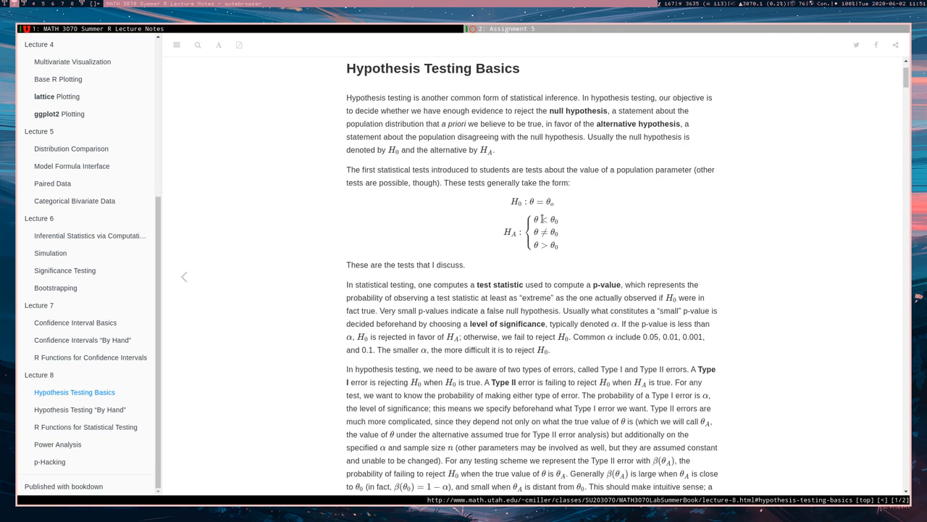
mouse_move(565, 224)
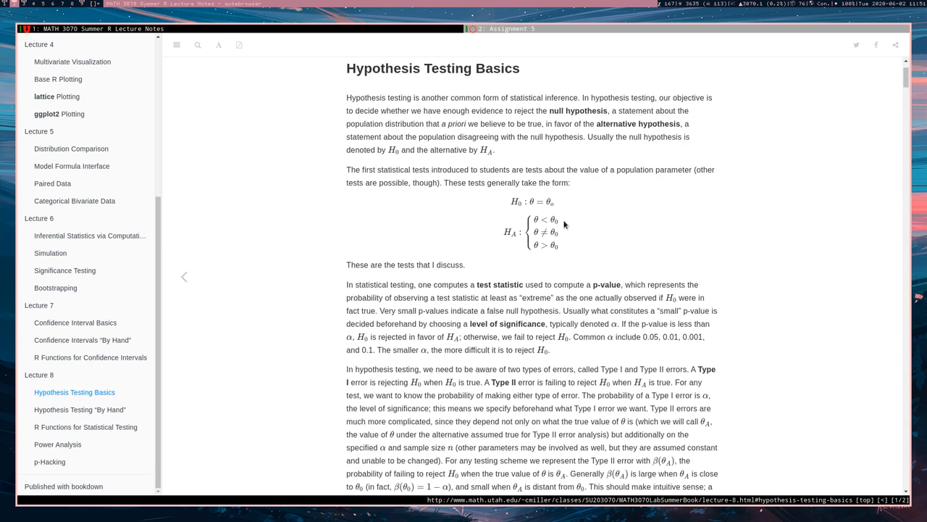
mouse_move(568, 243)
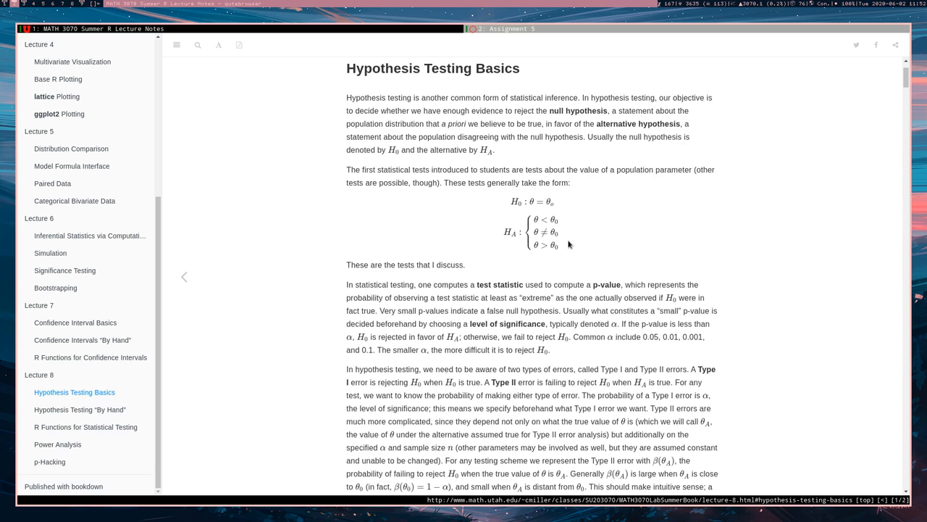
mouse_move(562, 233)
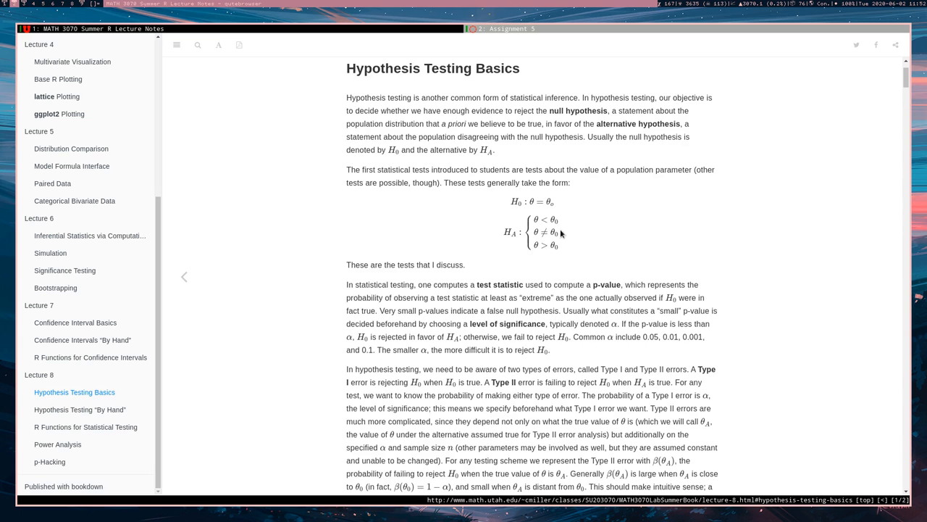
scroll(down, 3)
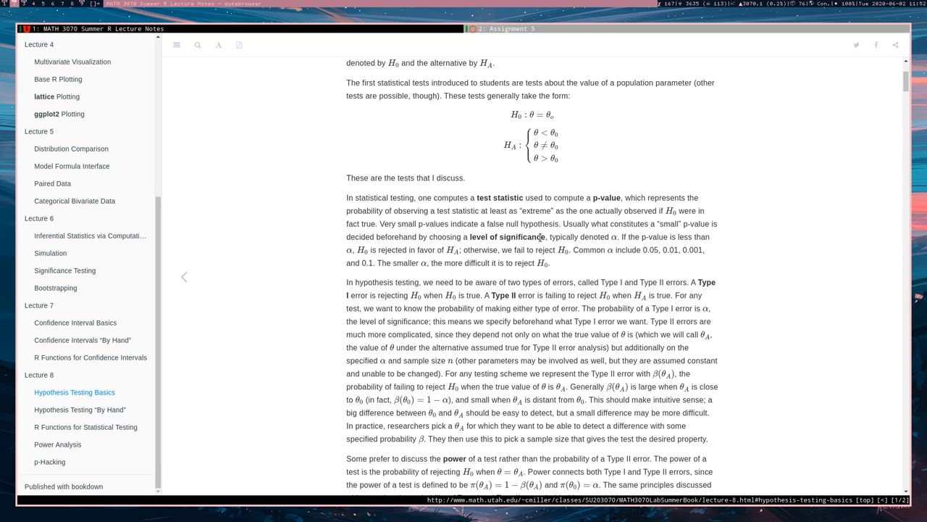
mouse_move(592, 272)
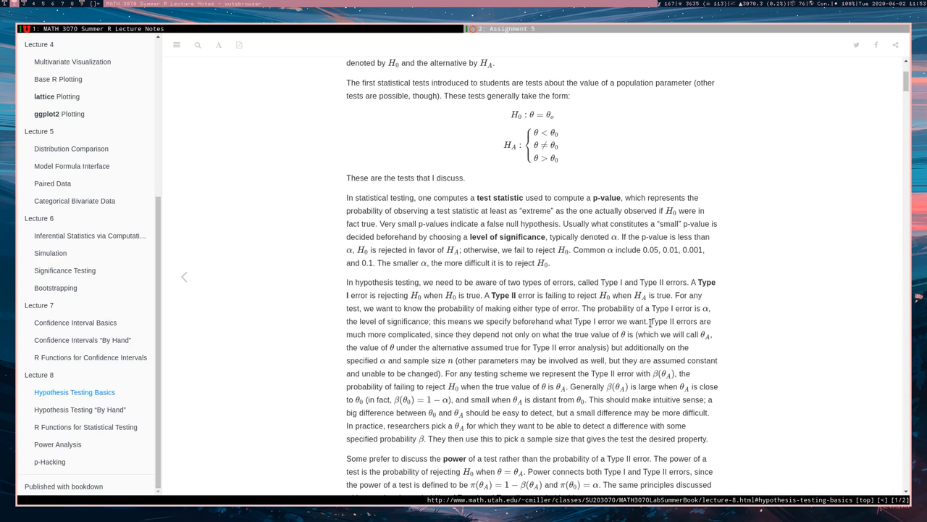
mouse_move(707, 258)
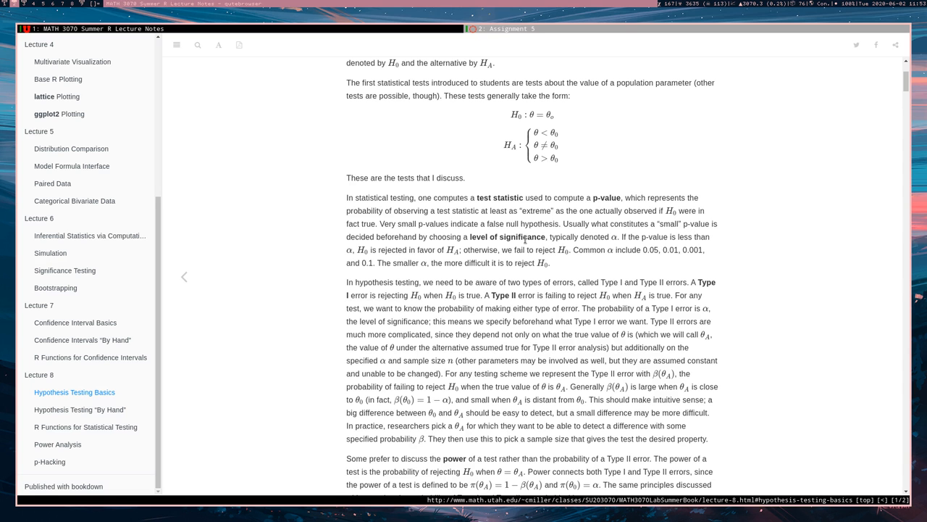
scroll(down, 3)
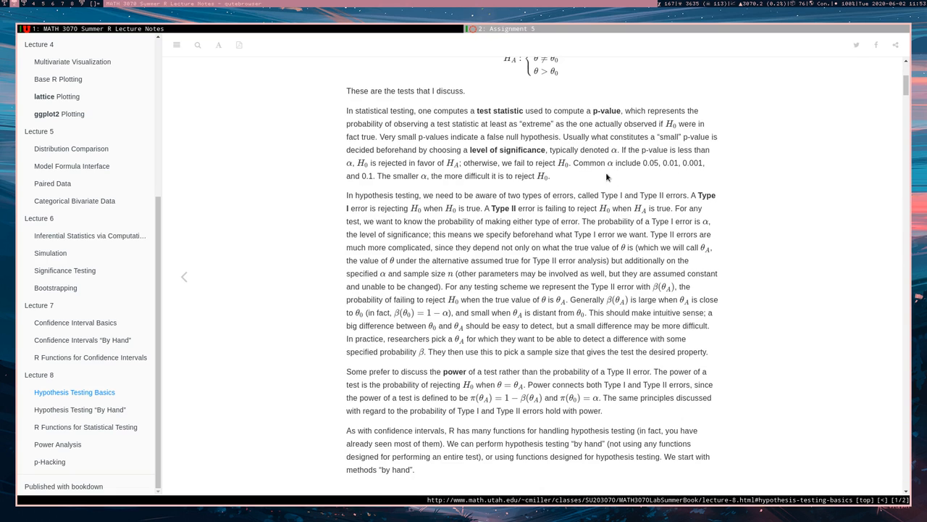
mouse_move(703, 209)
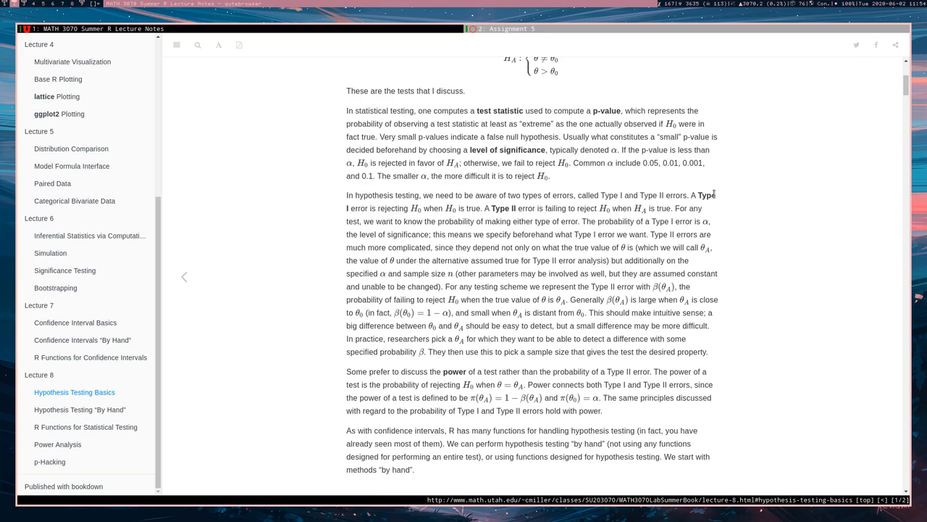
mouse_move(620, 159)
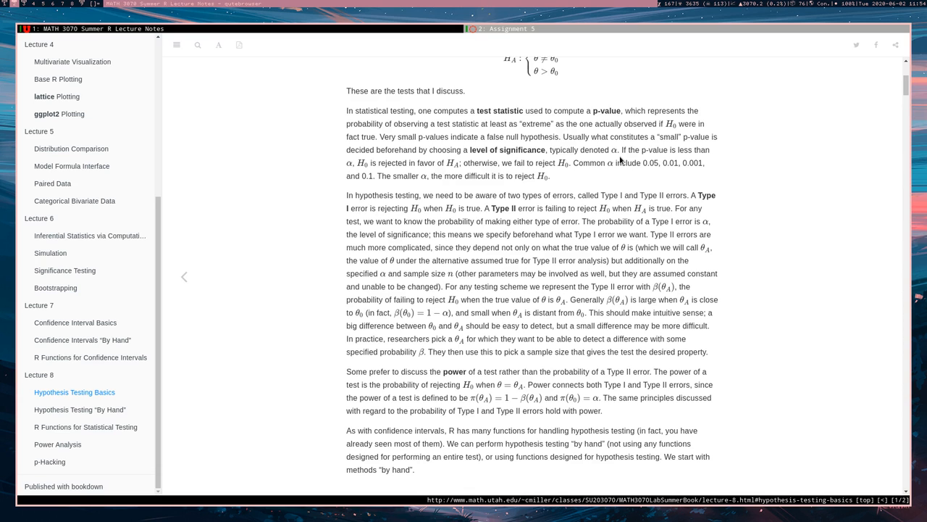
mouse_move(737, 244)
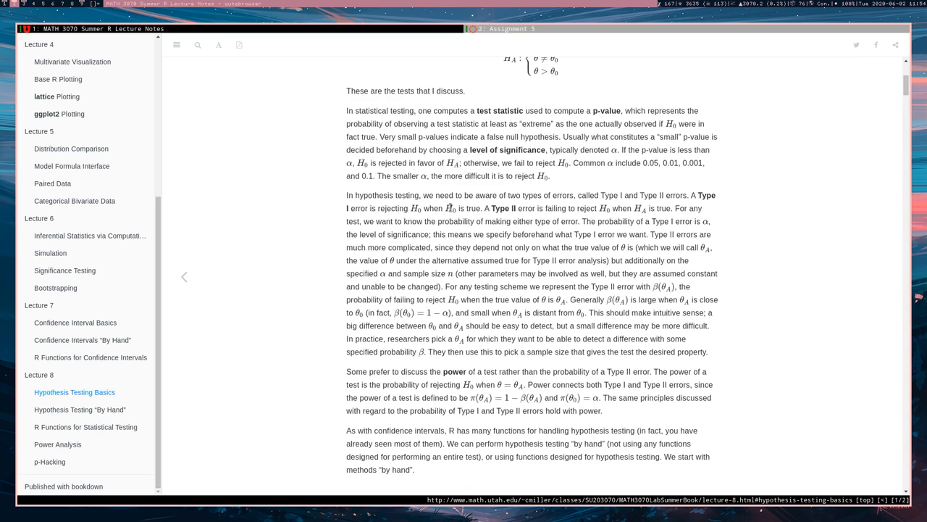
mouse_move(493, 232)
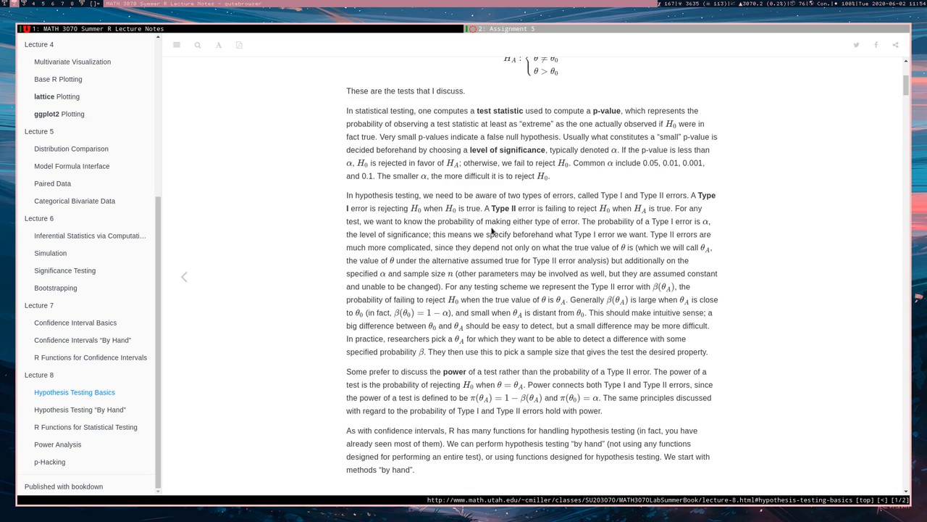
mouse_move(786, 303)
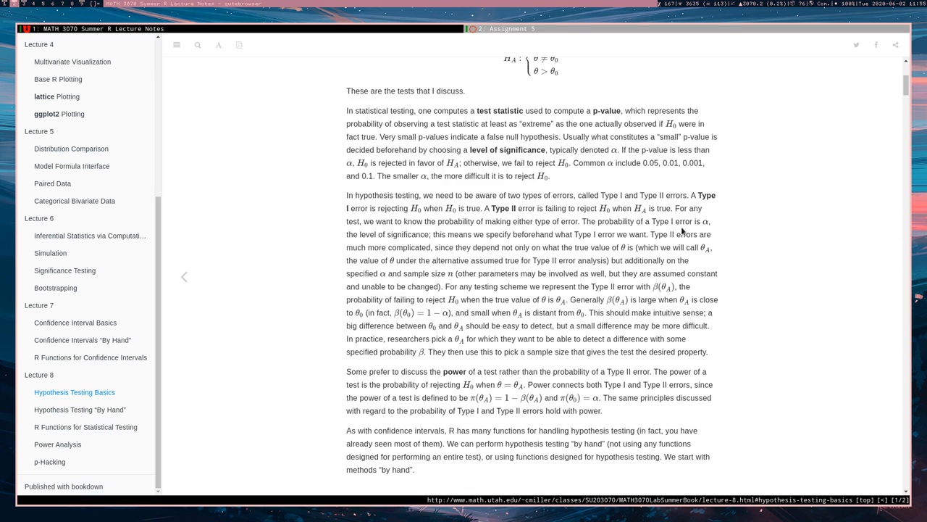
mouse_move(711, 226)
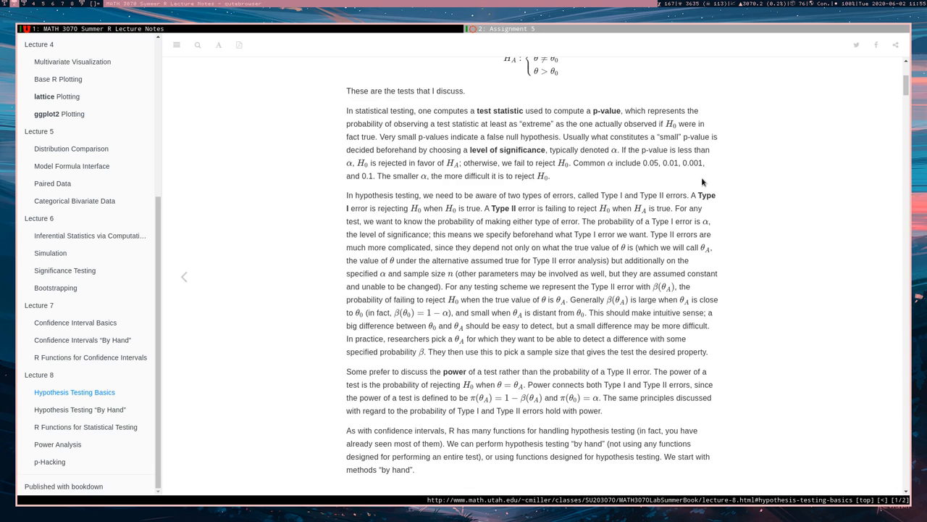
mouse_move(709, 223)
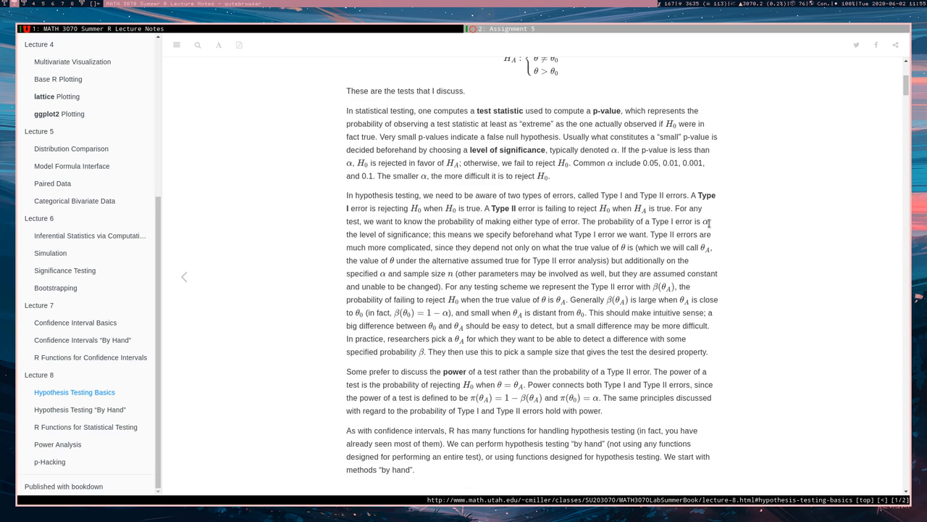
mouse_move(716, 227)
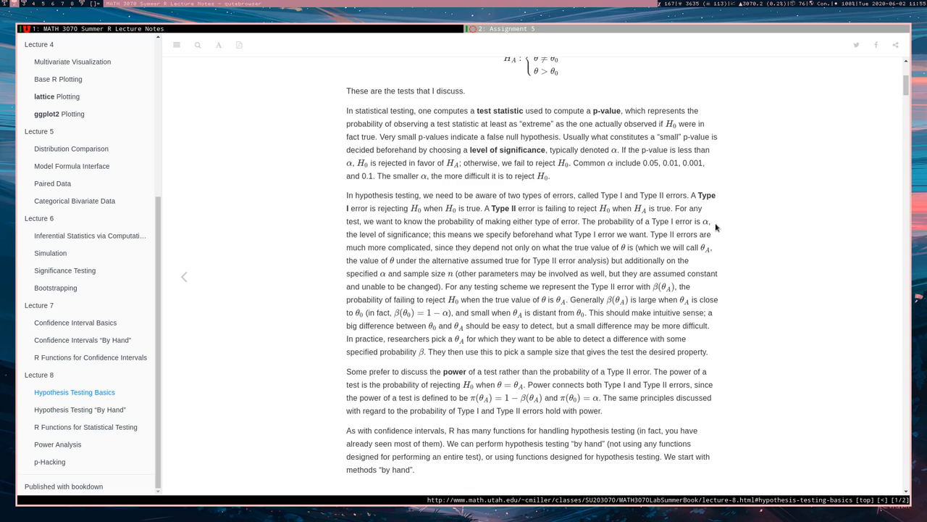
mouse_move(751, 245)
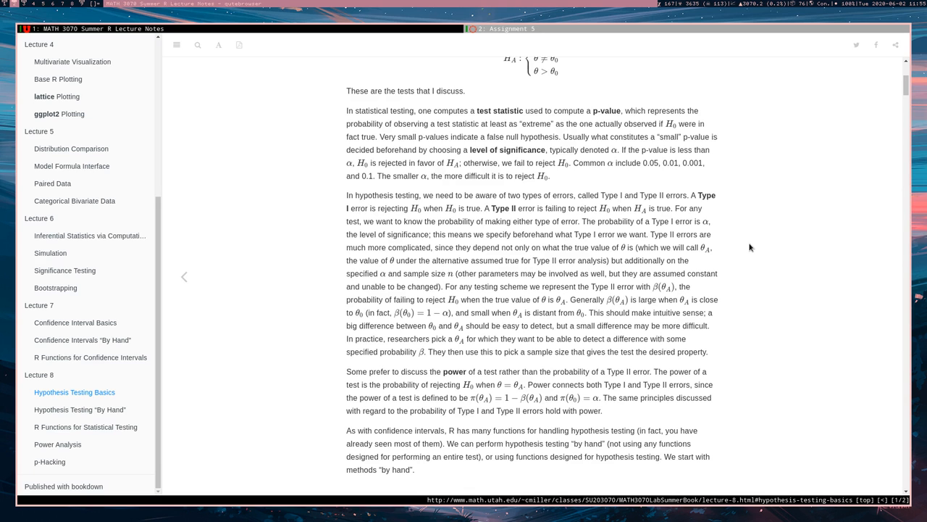
mouse_move(762, 278)
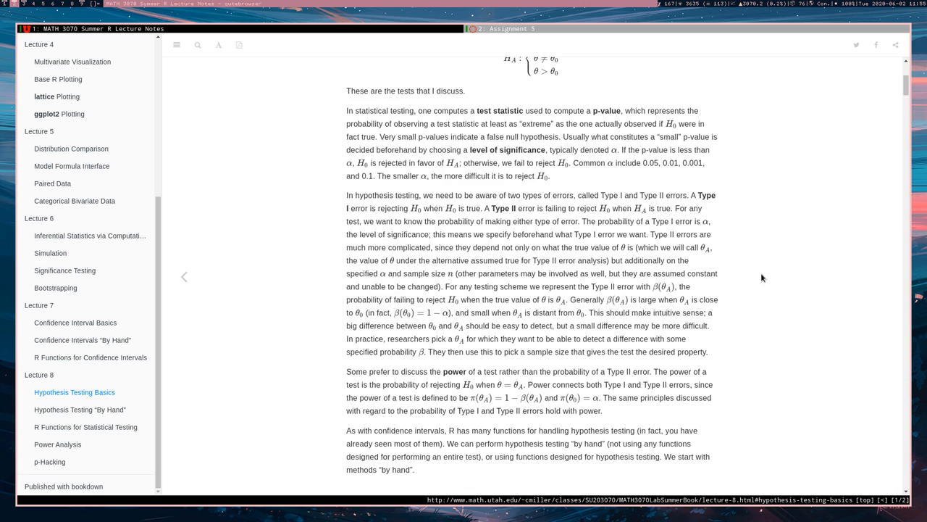
mouse_move(719, 252)
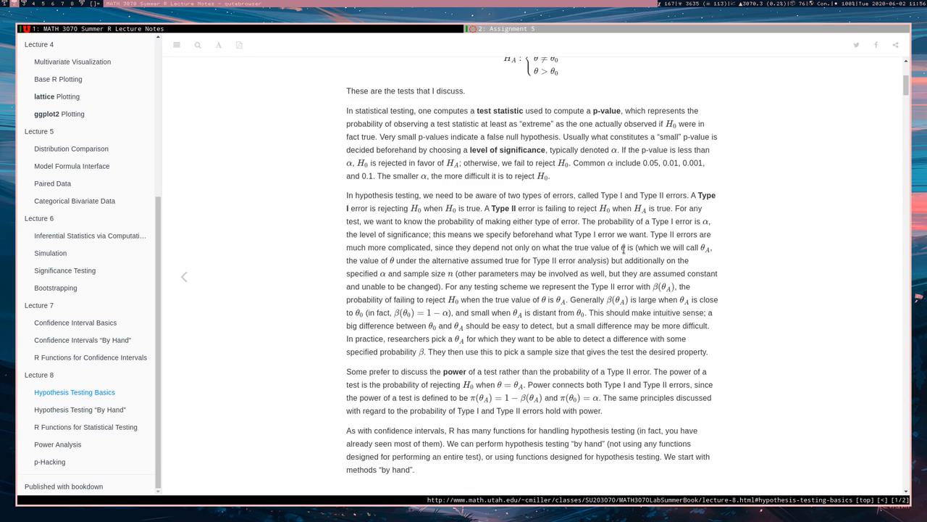
mouse_move(709, 249)
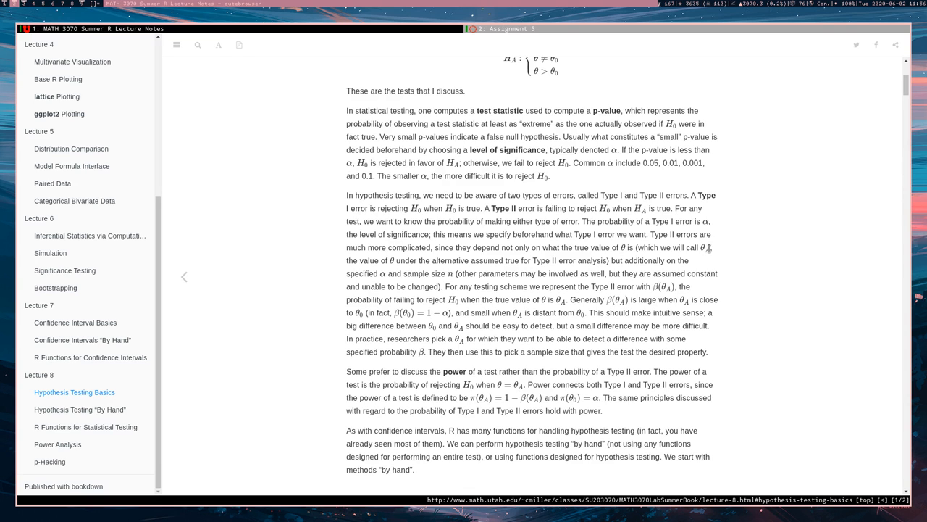
mouse_move(709, 249)
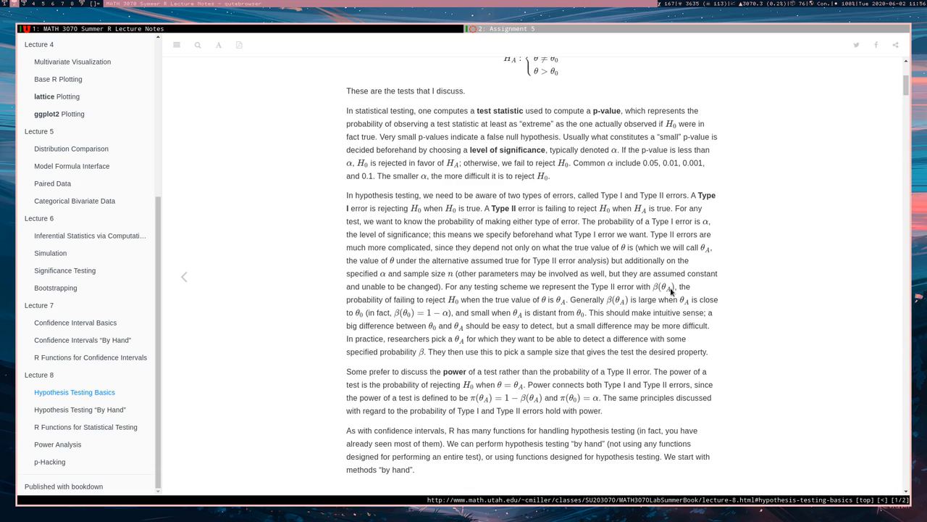
mouse_move(670, 290)
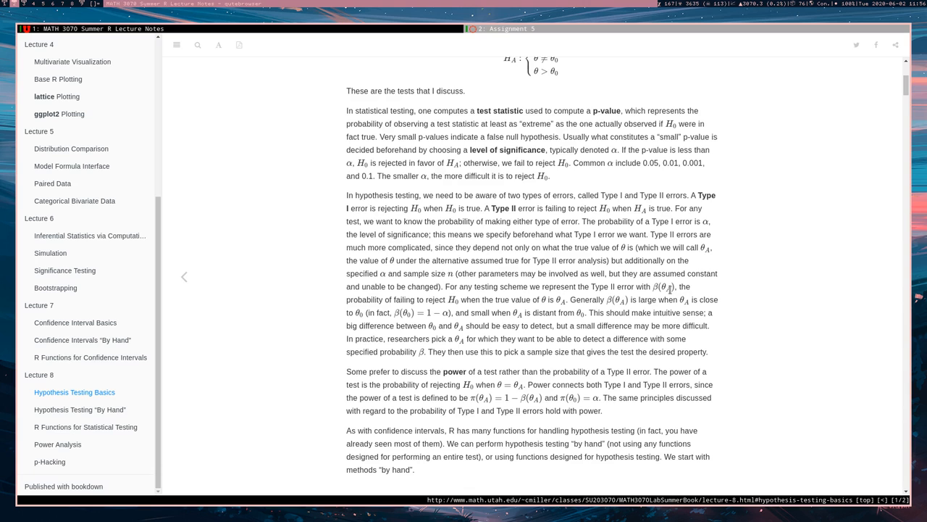
mouse_move(704, 321)
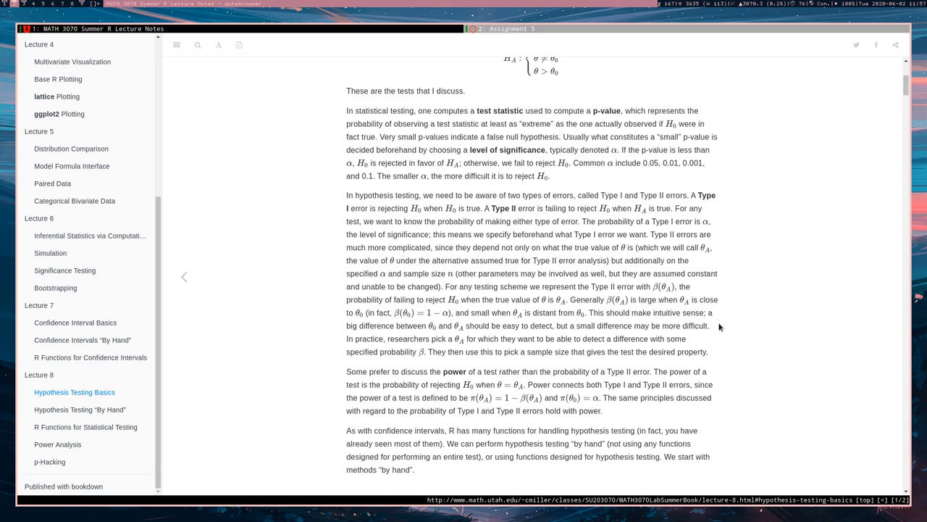
scroll(down, 3)
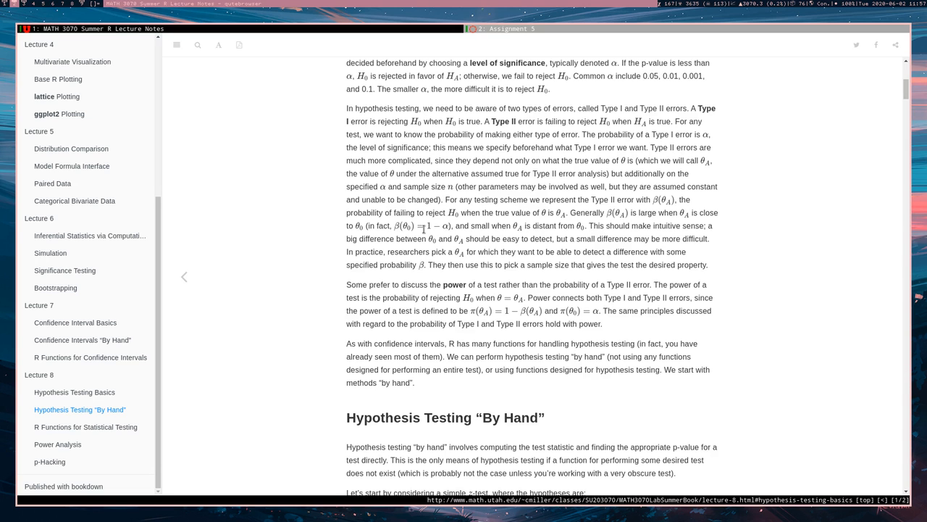
mouse_move(388, 274)
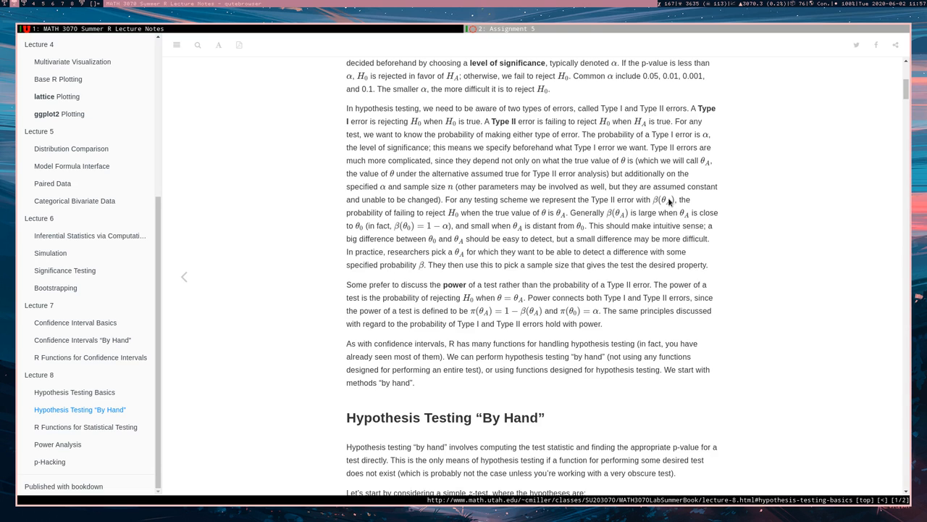
mouse_move(629, 295)
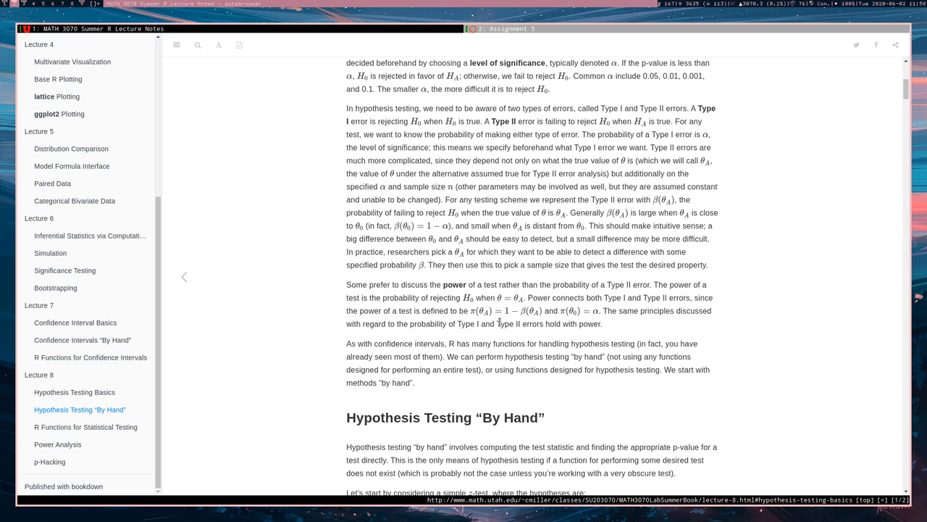
mouse_move(471, 313)
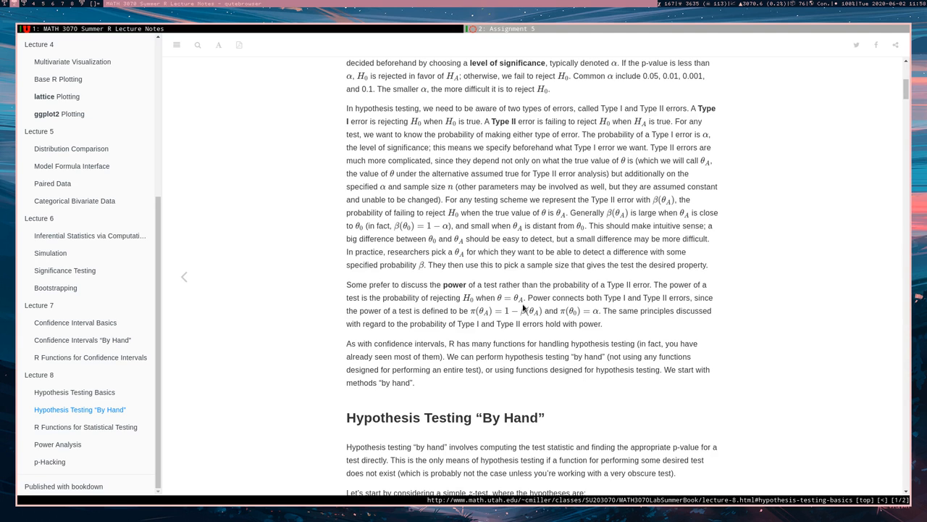
mouse_move(507, 311)
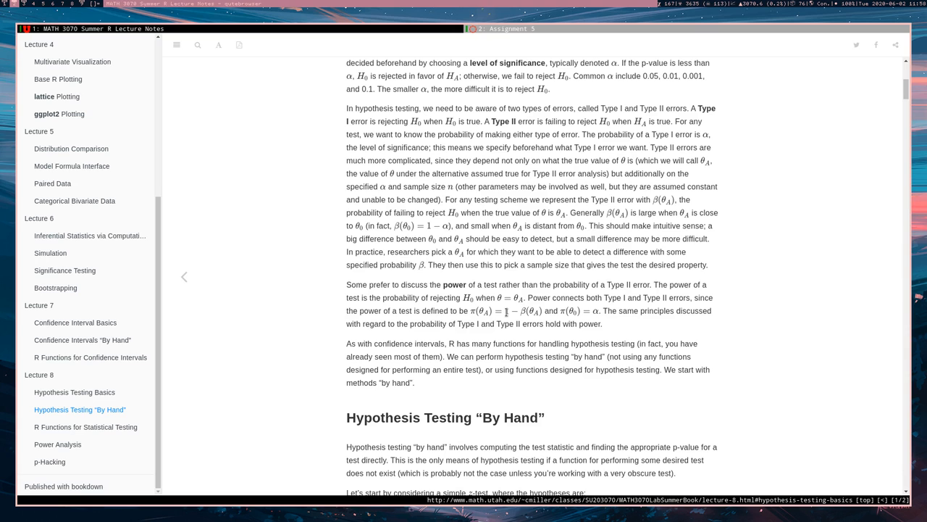
mouse_move(539, 315)
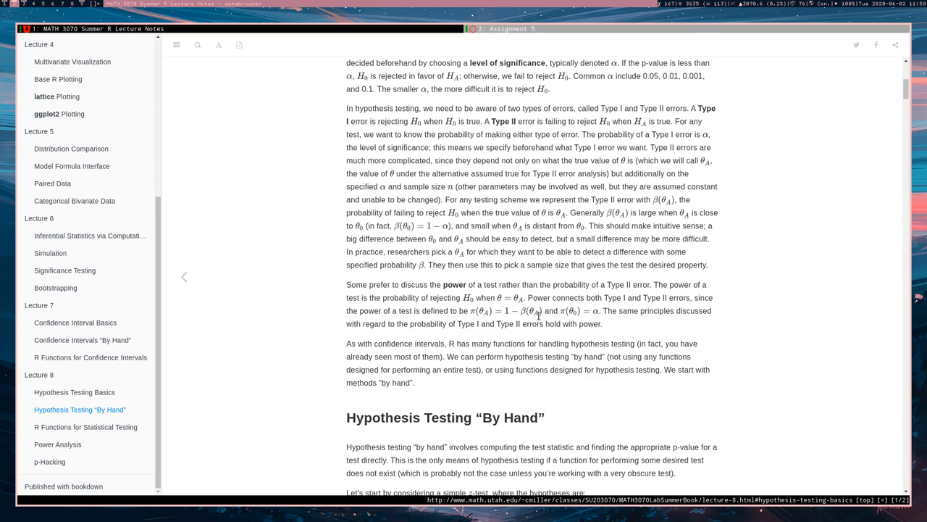
mouse_move(558, 321)
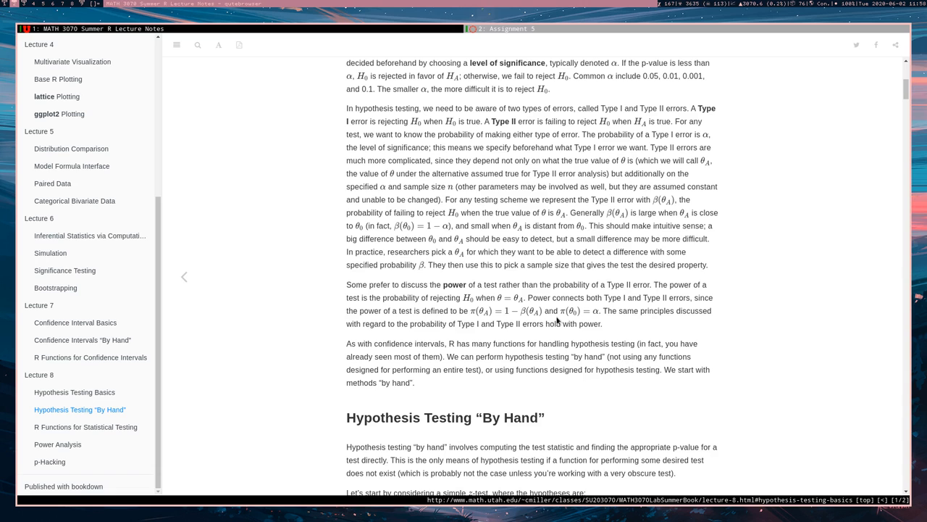
mouse_move(523, 309)
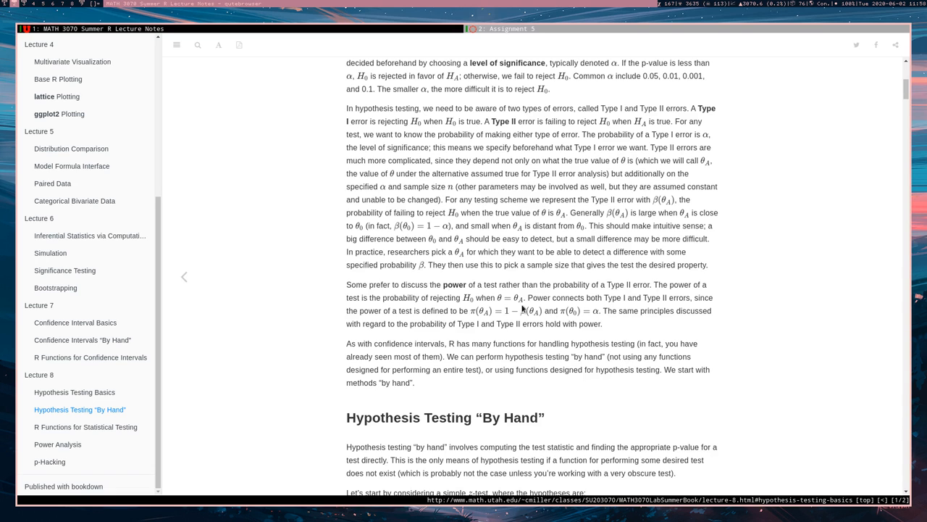
mouse_move(517, 300)
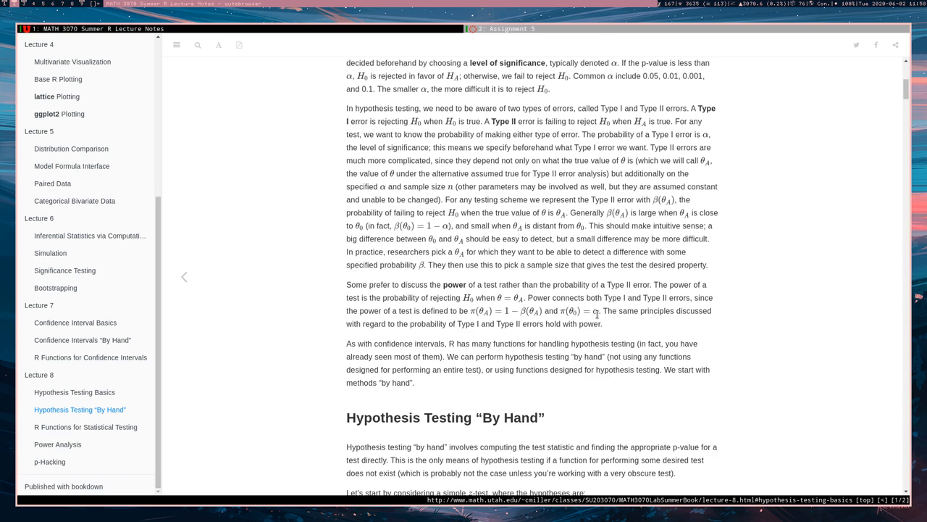
mouse_move(610, 324)
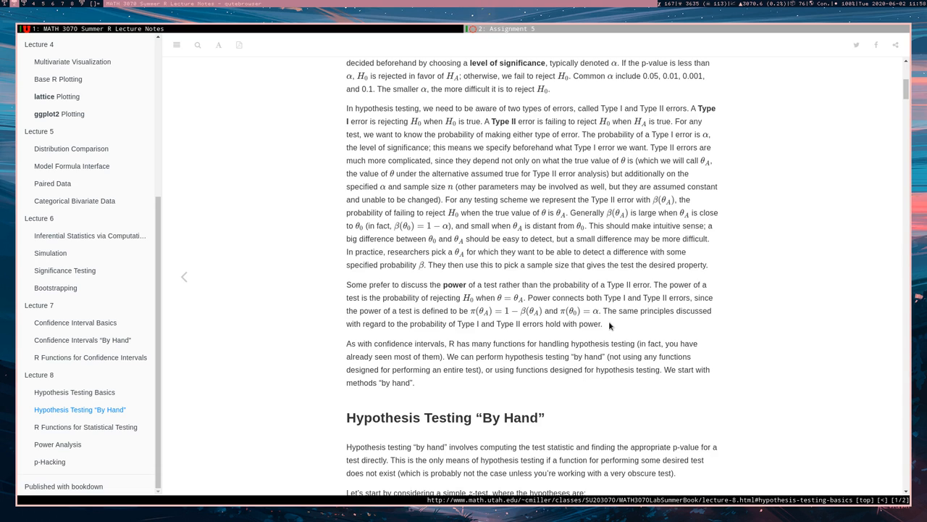
mouse_move(669, 365)
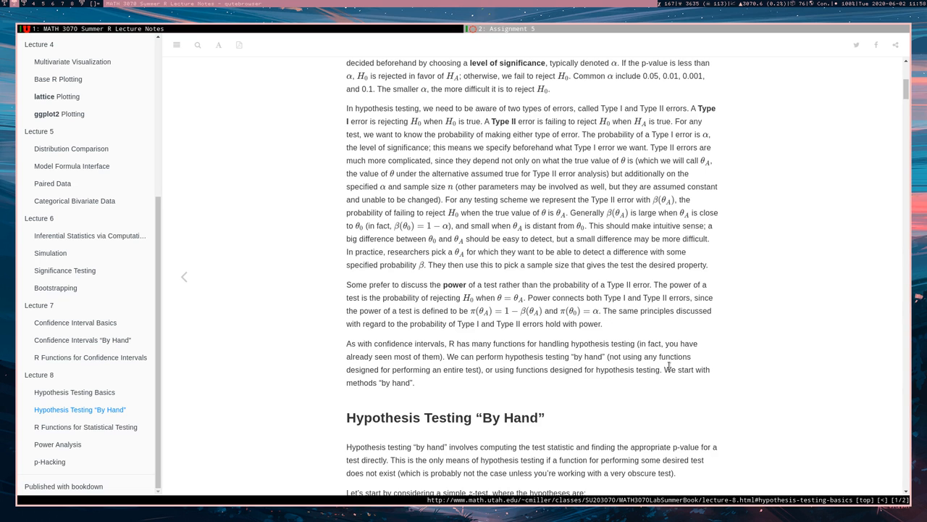
scroll(down, 3)
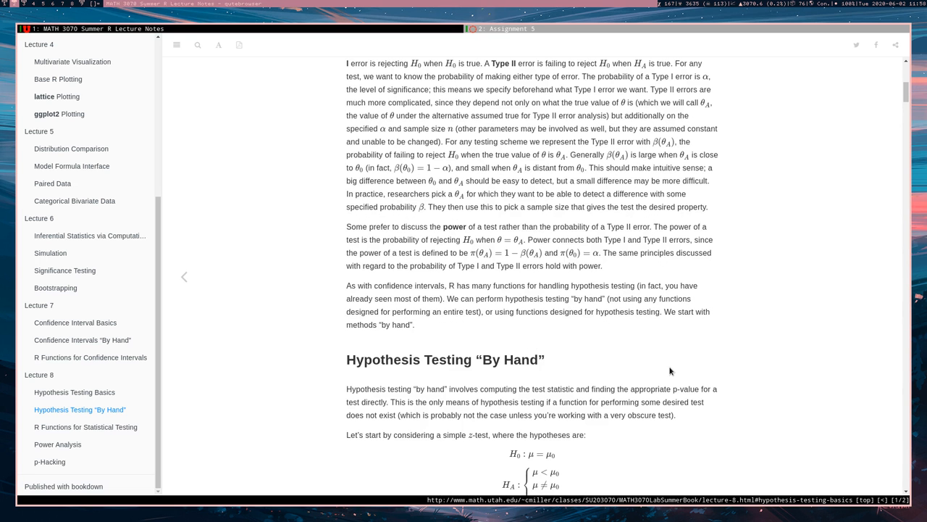